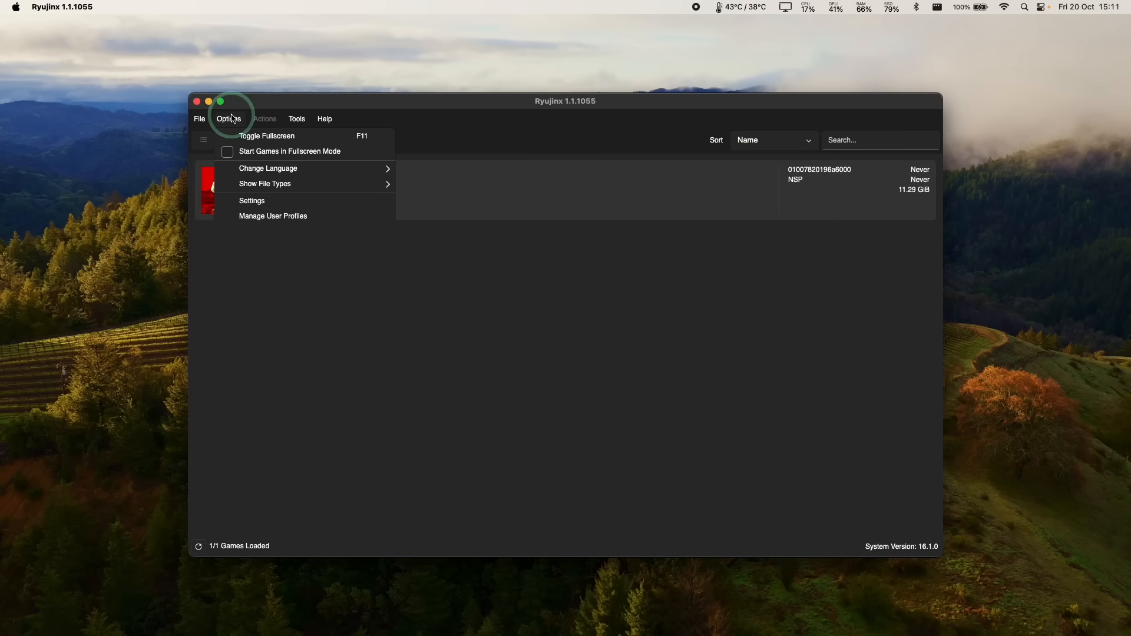
- Open Ryujinx's Settings window from the Options menu
left_click(252, 200)
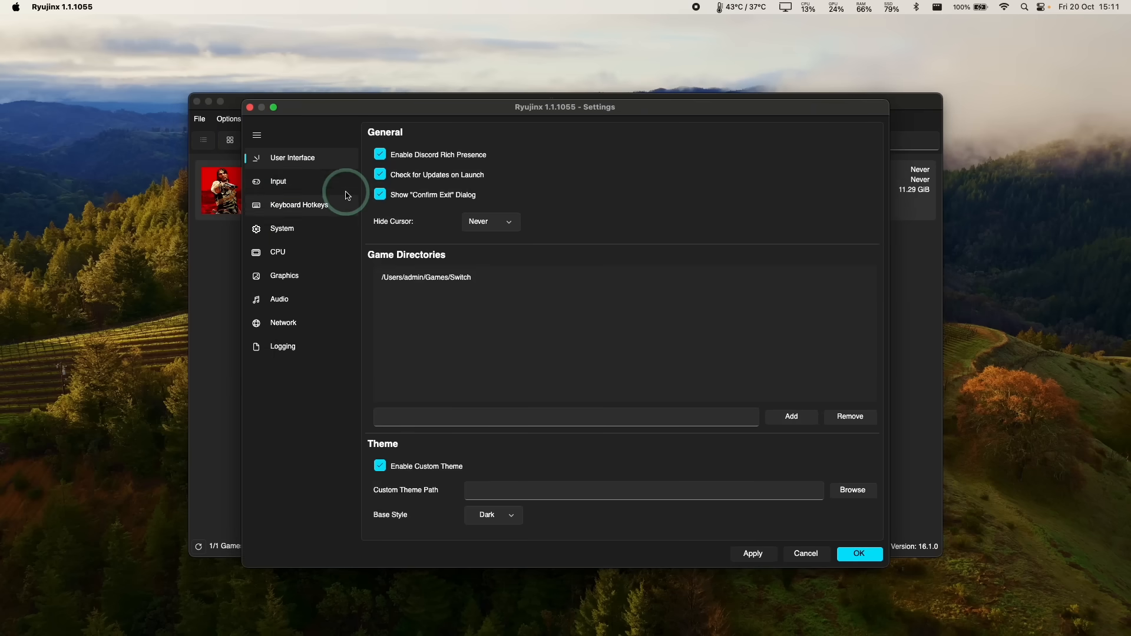
- Set Player 1 to DualSense Wireless Controller (0) with Pro Controller type in the Input tab
left_click(277, 181)
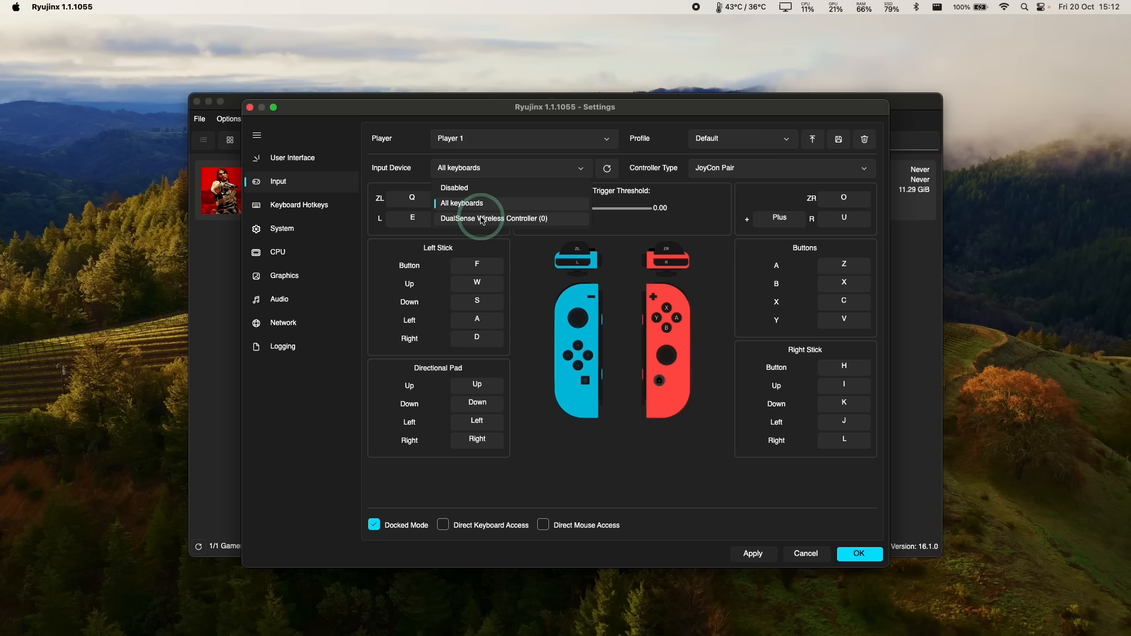
left_click(491, 218)
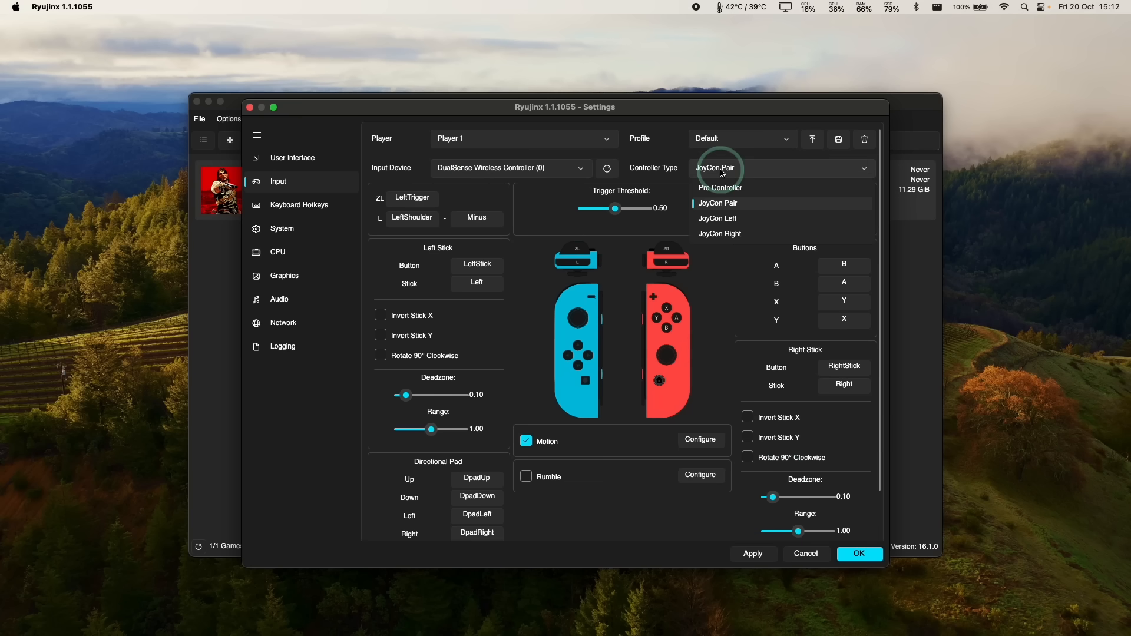
left_click(720, 187)
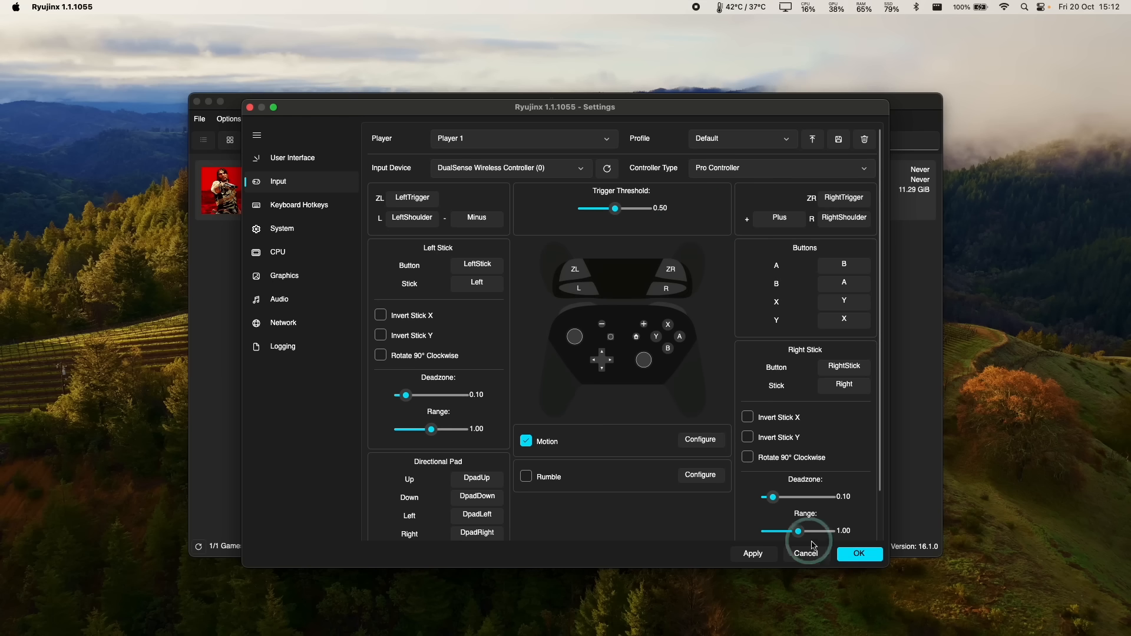